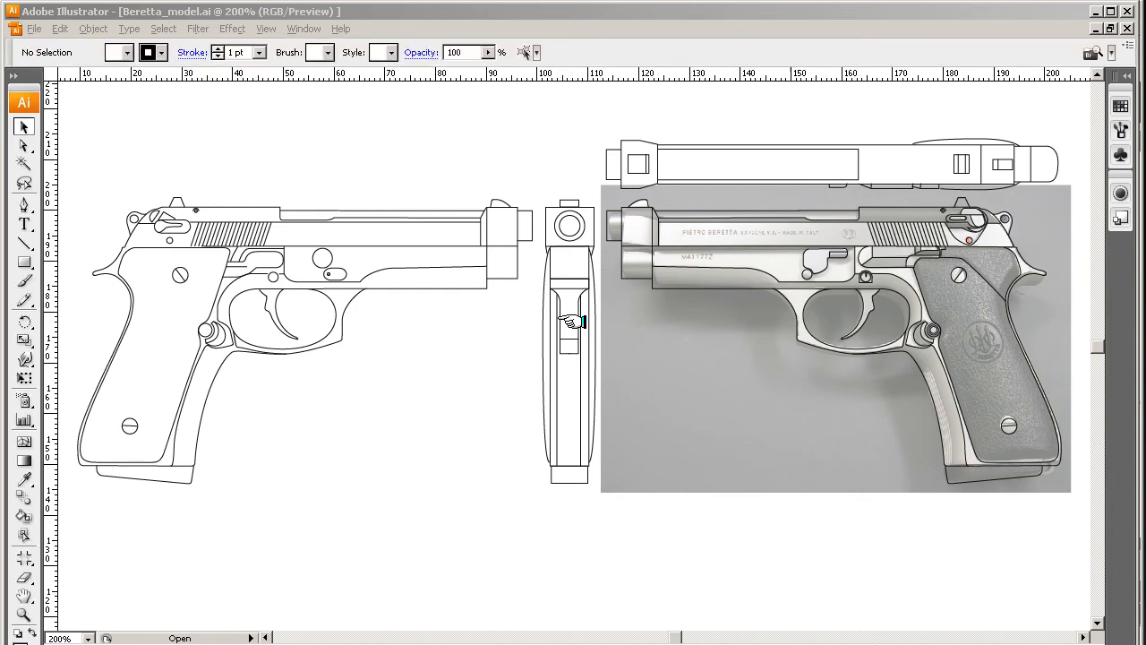
mouse_move(458, 330)
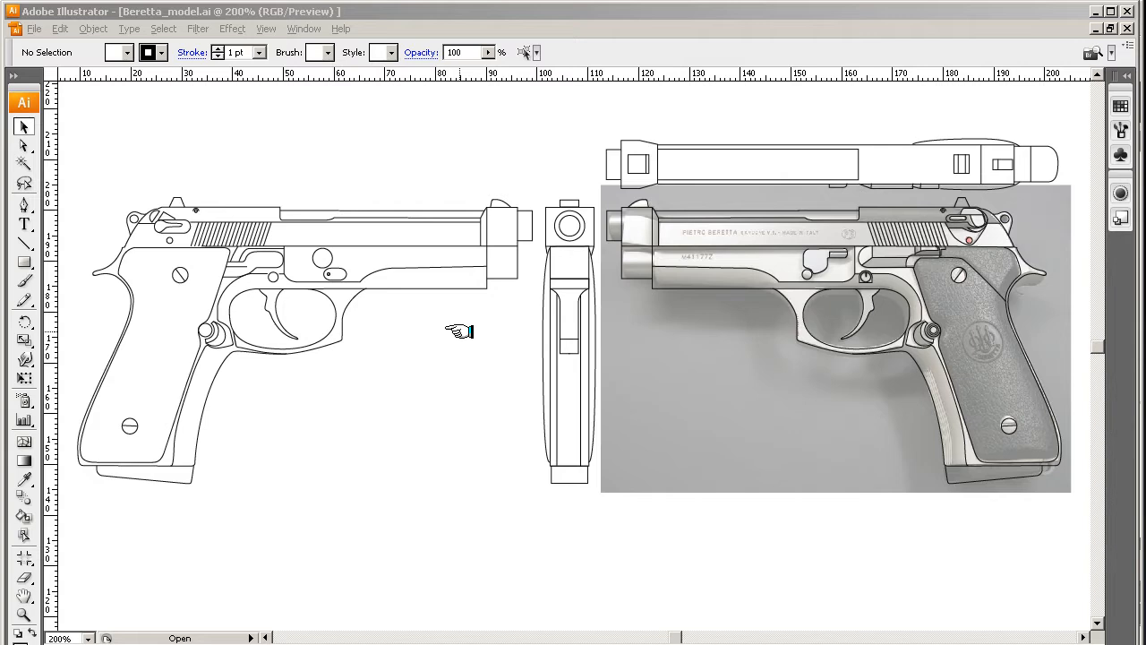
mouse_move(651, 236)
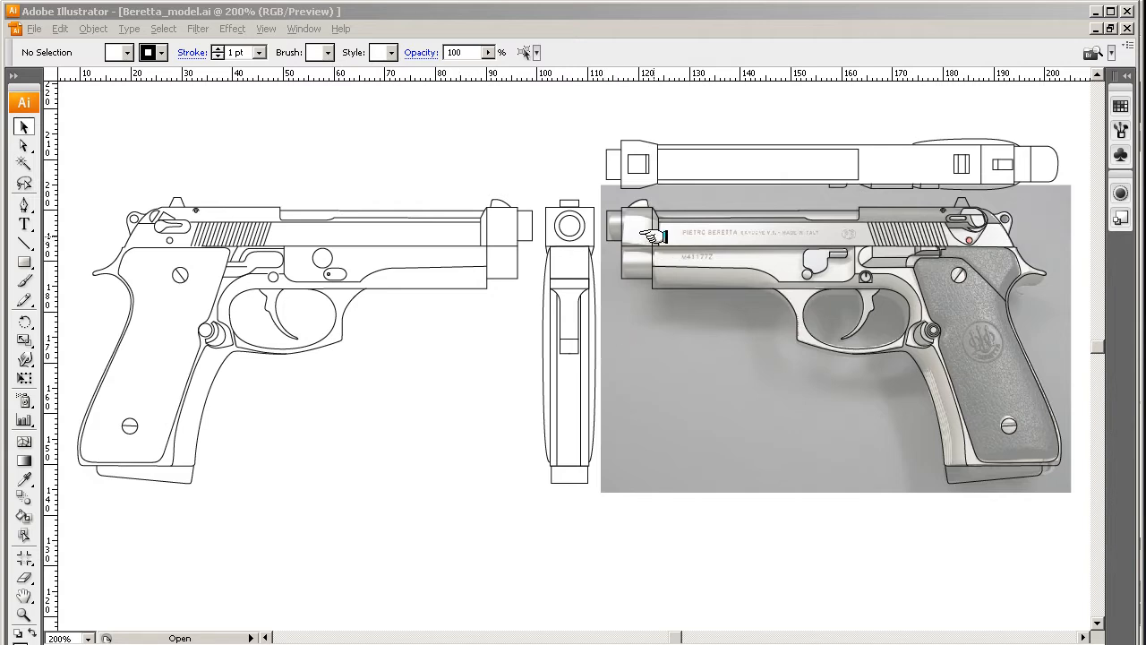
mouse_move(573, 224)
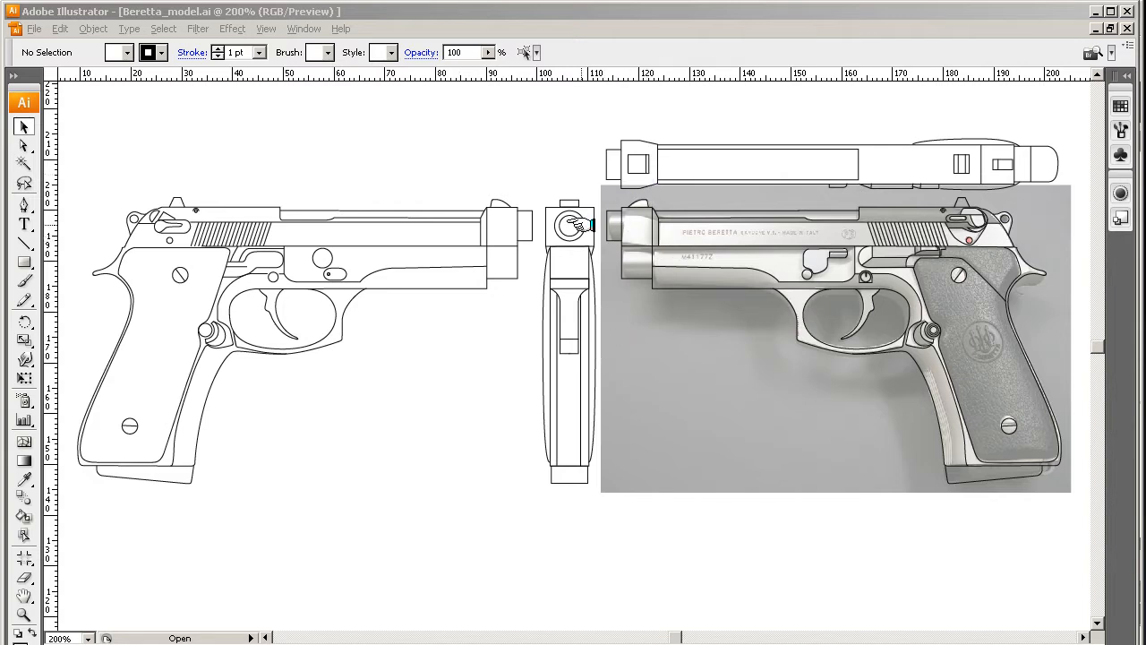
mouse_move(684, 215)
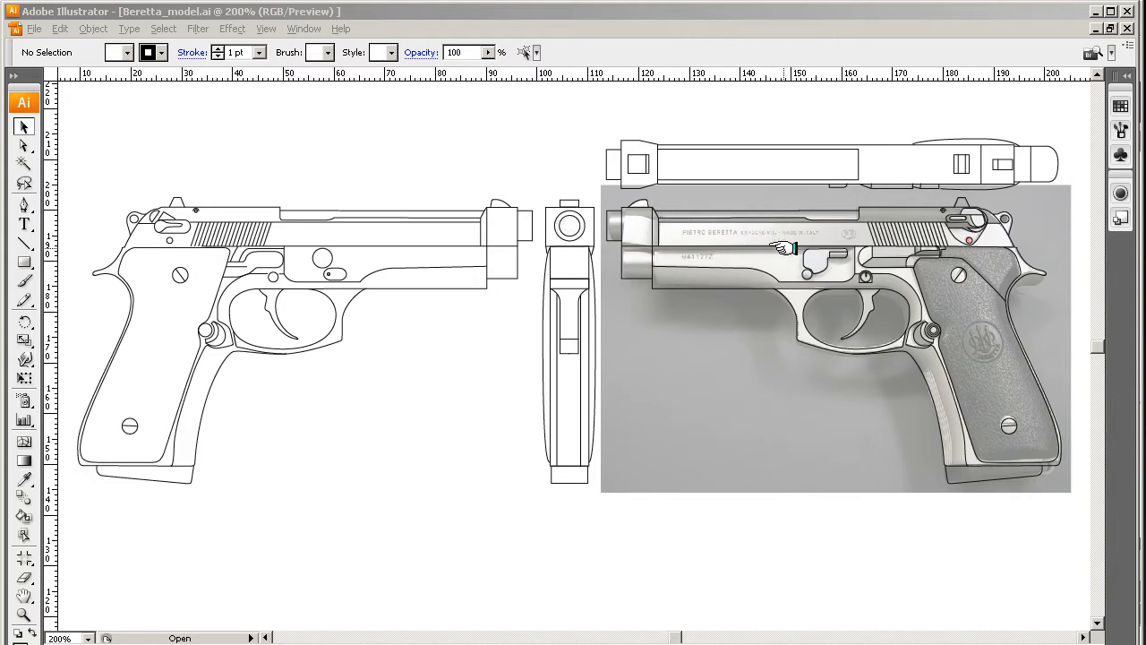
mouse_move(451, 240)
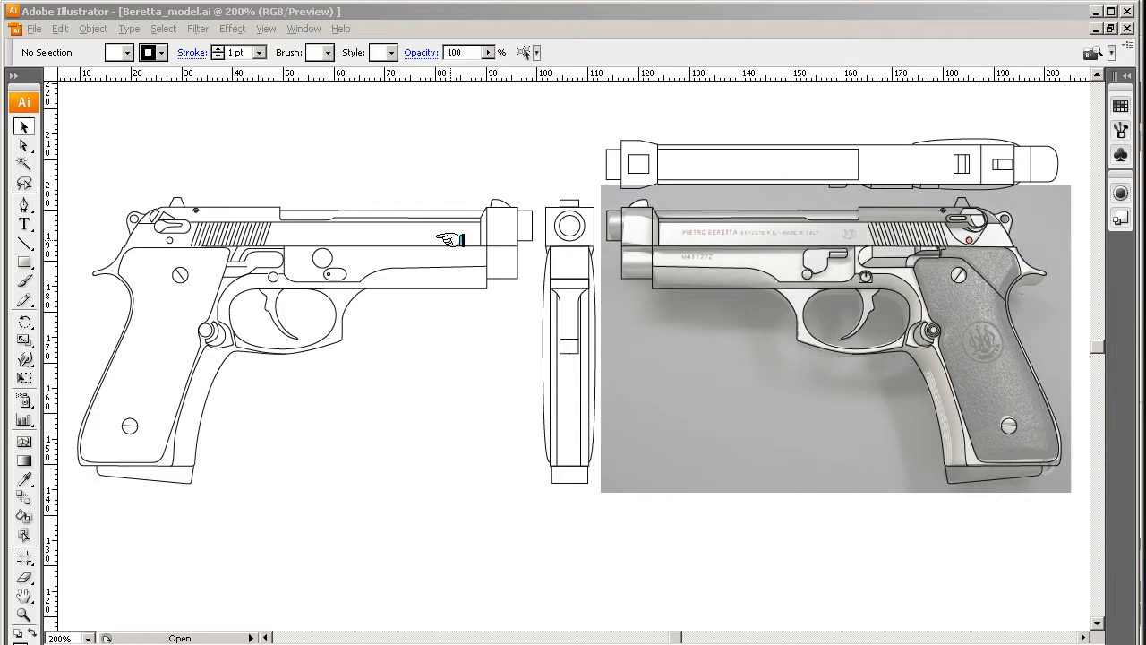
mouse_move(582, 272)
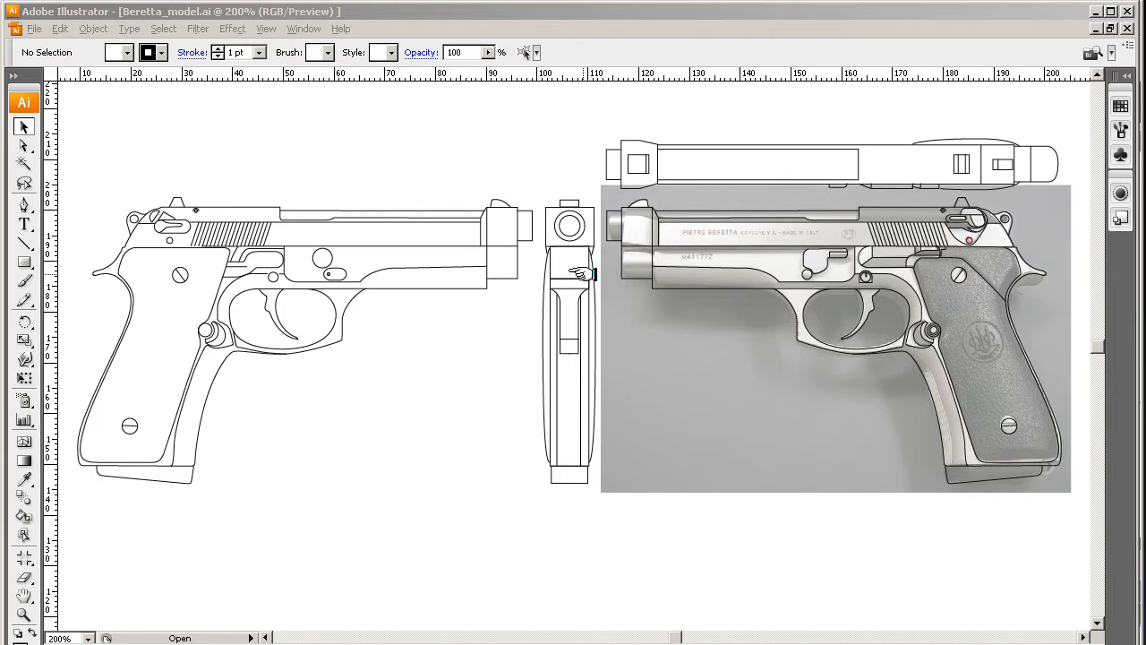
mouse_move(577, 295)
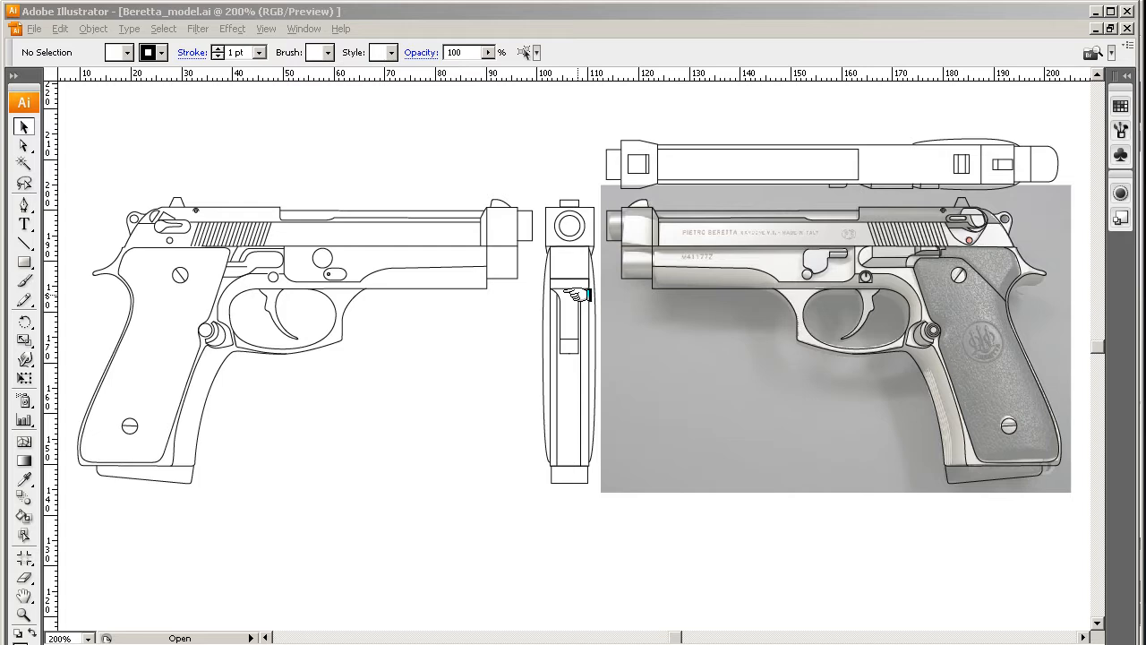
mouse_move(501, 351)
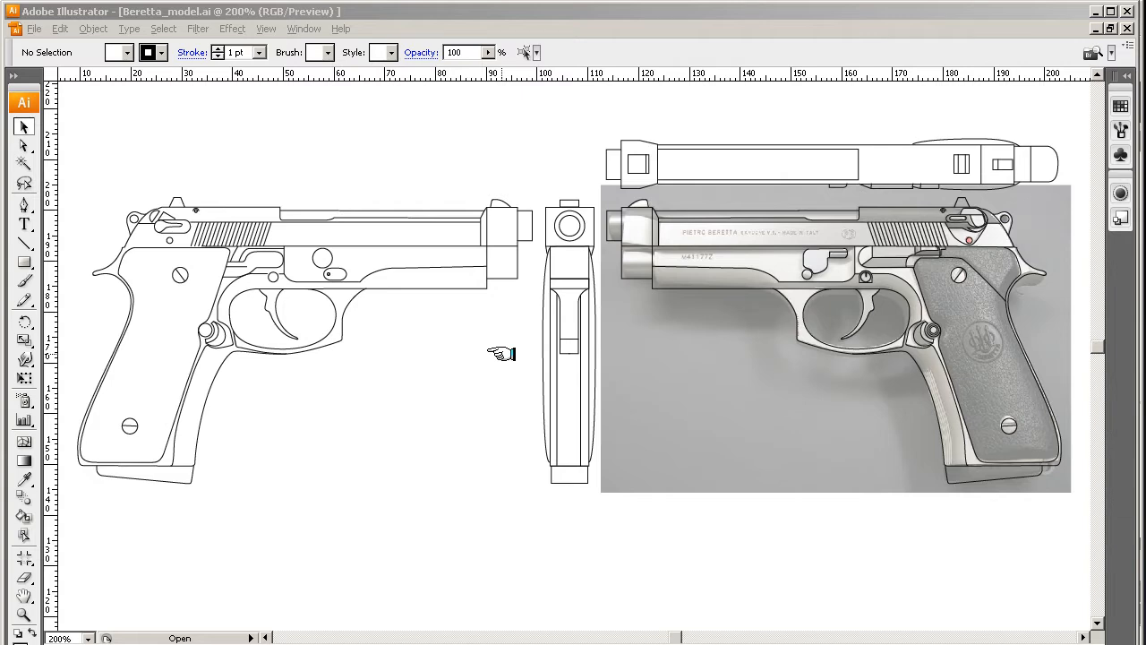
mouse_move(219, 142)
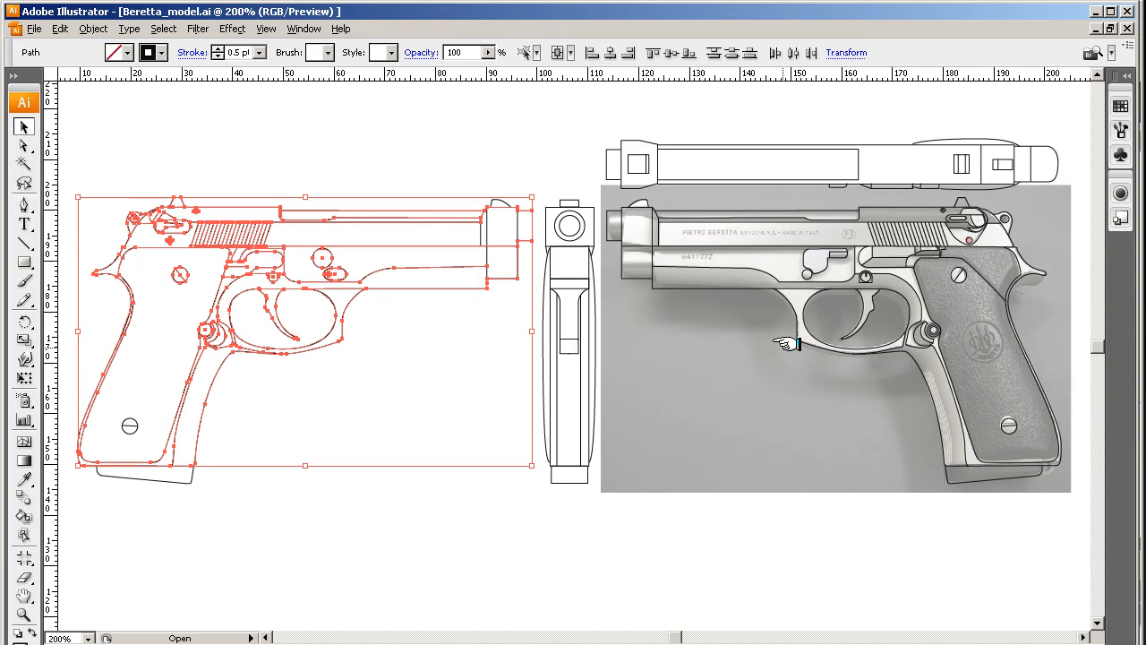
mouse_move(928, 267)
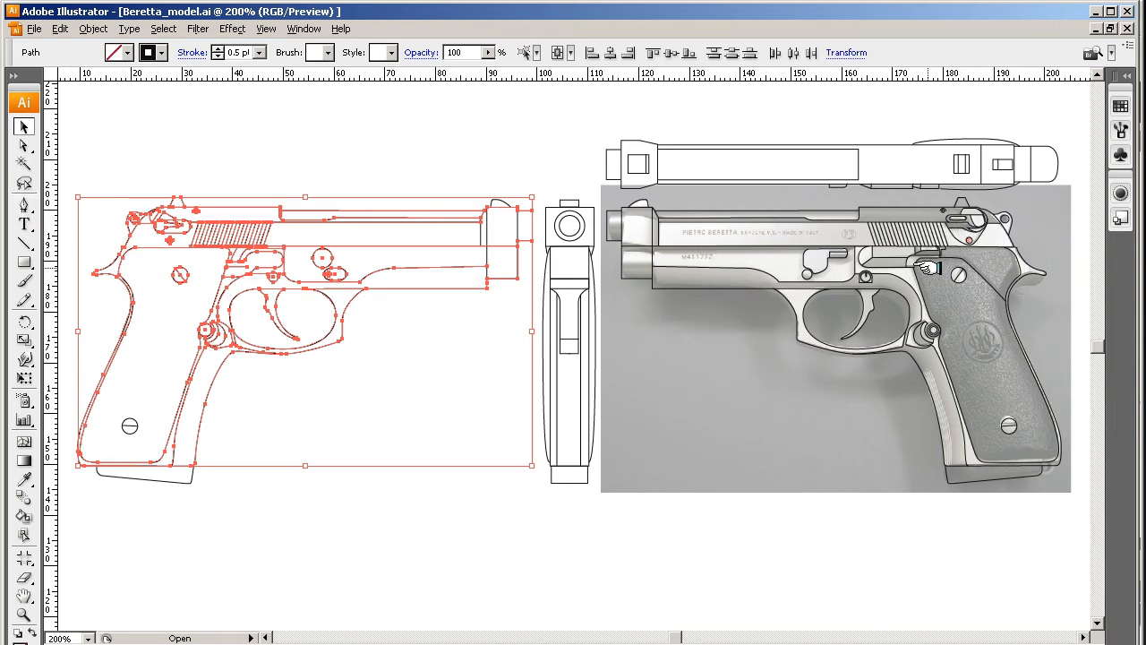
mouse_move(474, 265)
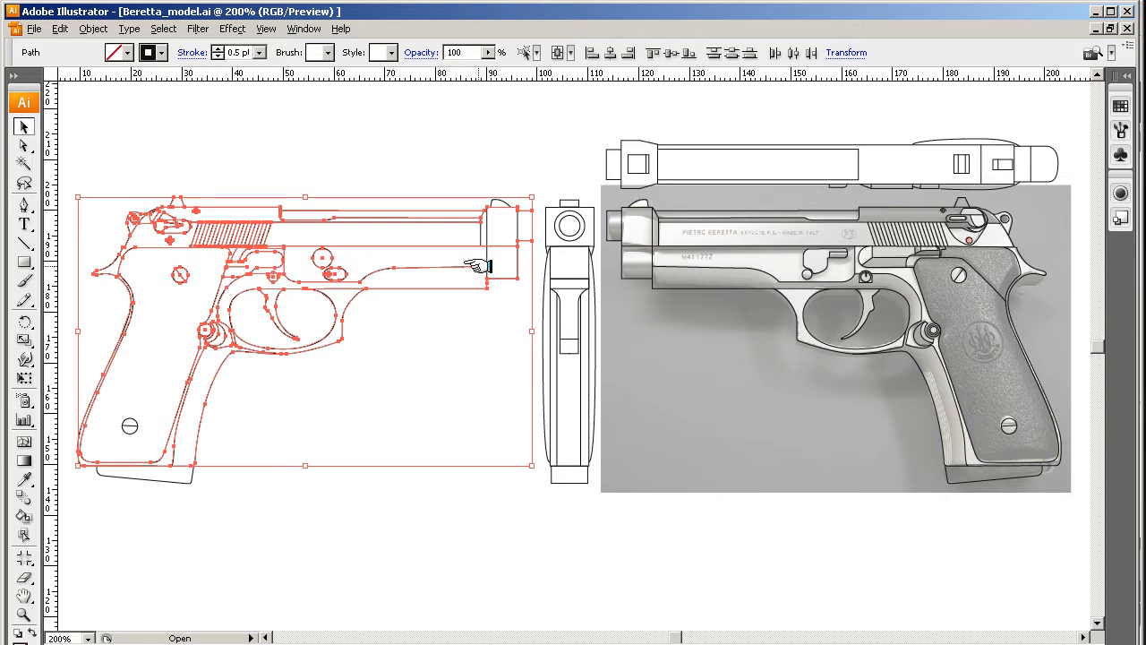
mouse_move(241, 47)
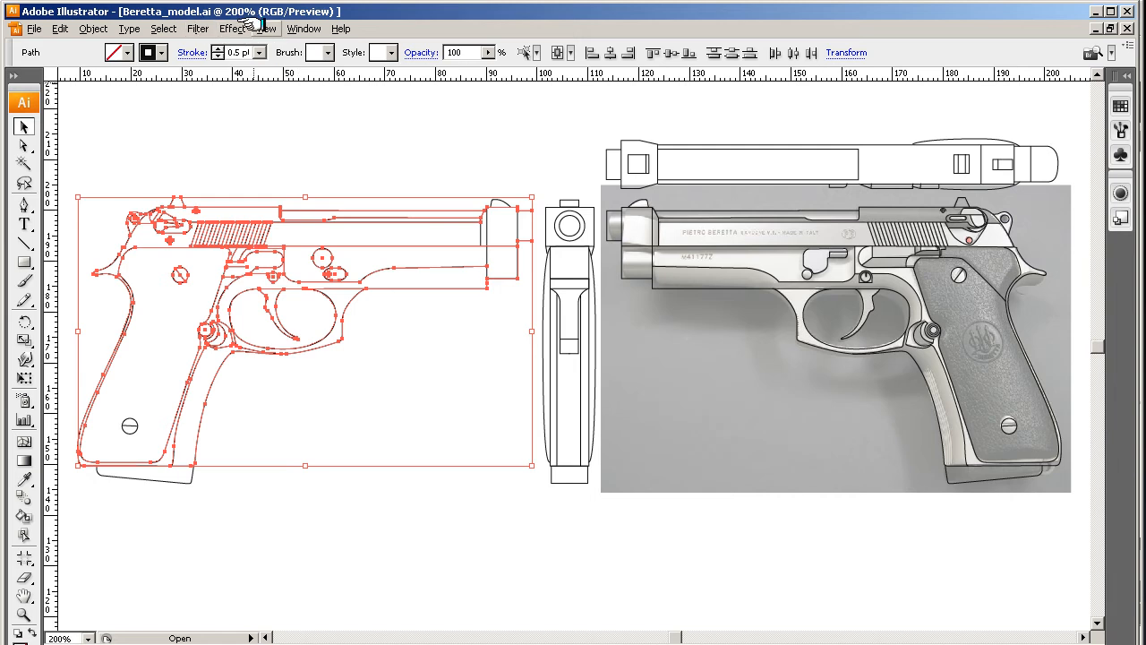
- Open the view options from the menu bar before moving on to Maya
left_click(265, 29)
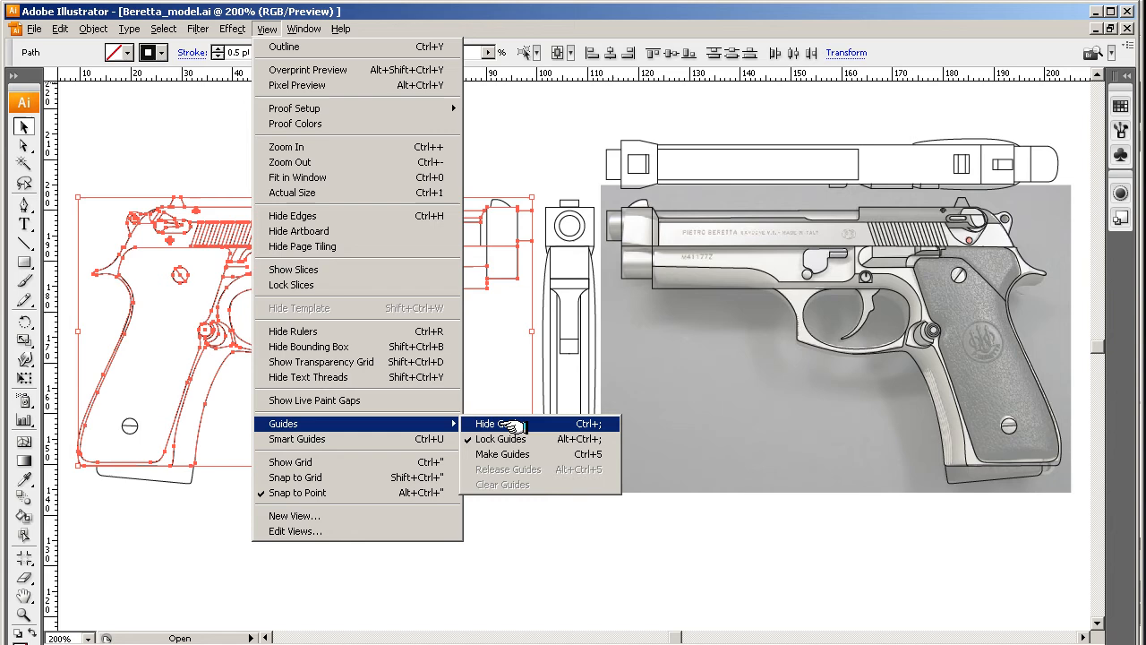
mouse_move(501, 438)
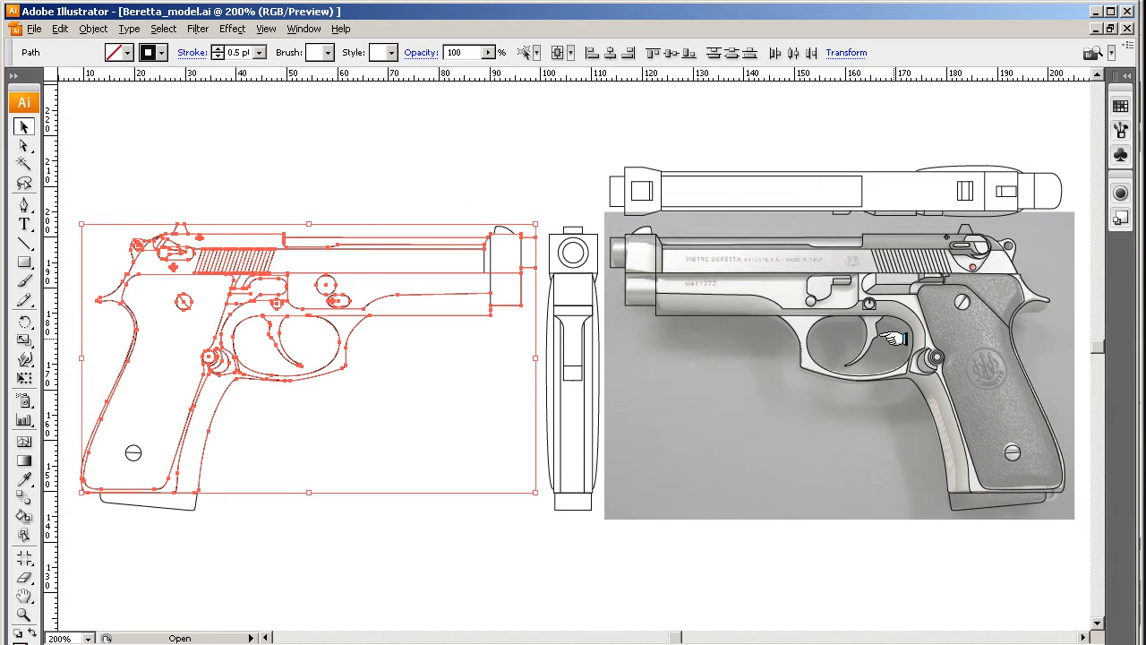
mouse_move(895, 339)
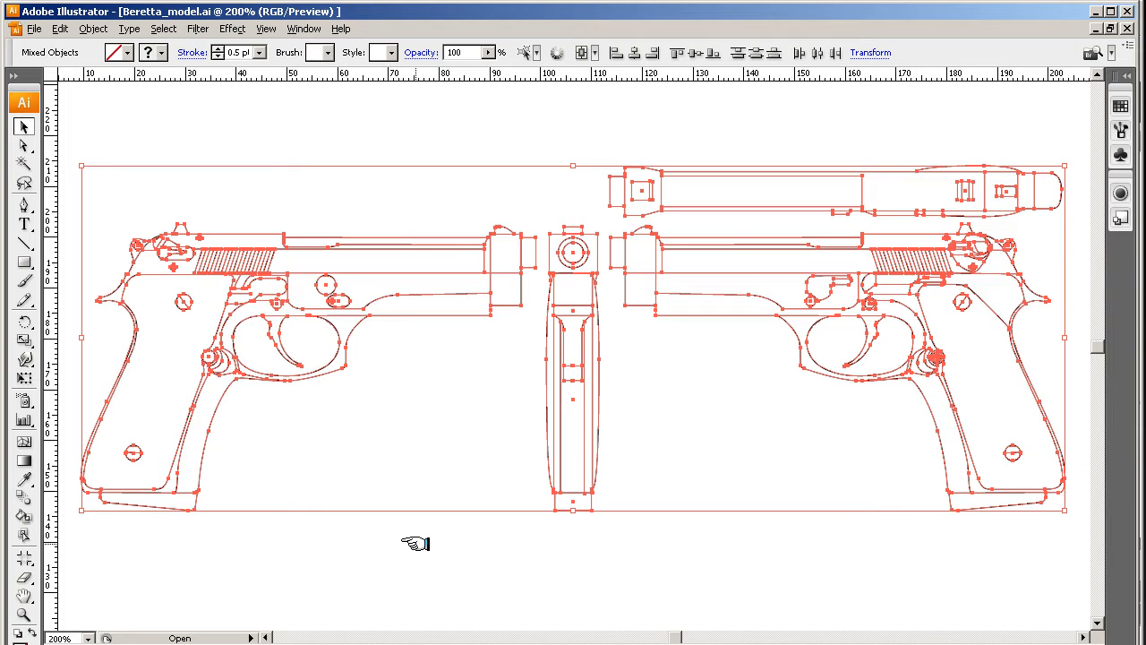
mouse_move(501, 554)
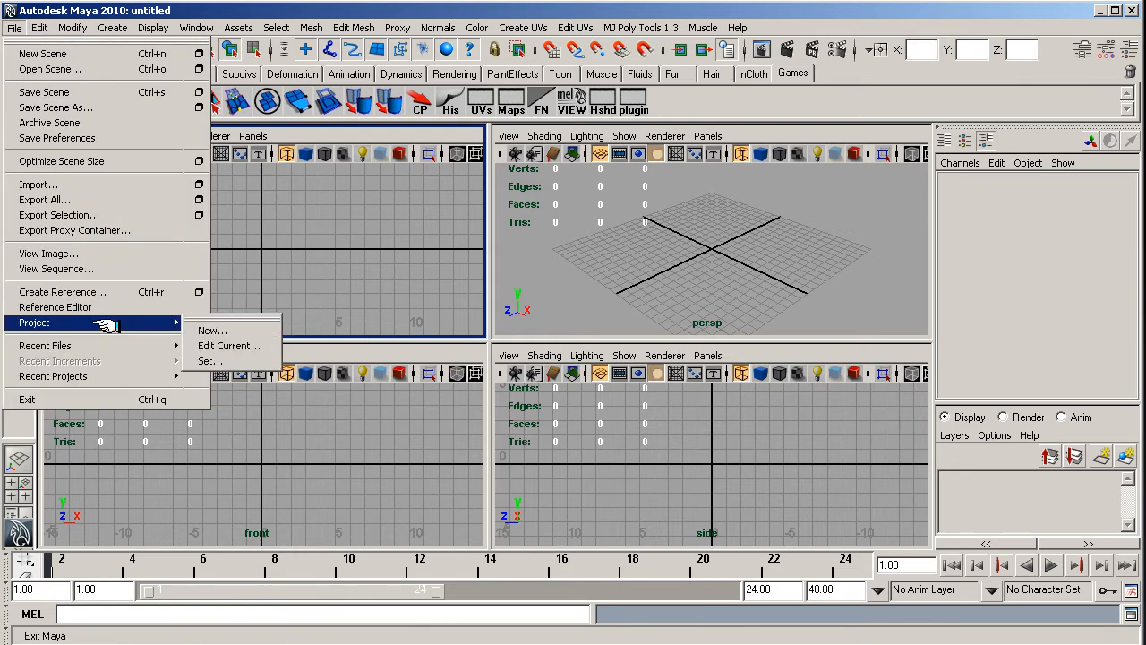
mouse_move(211, 329)
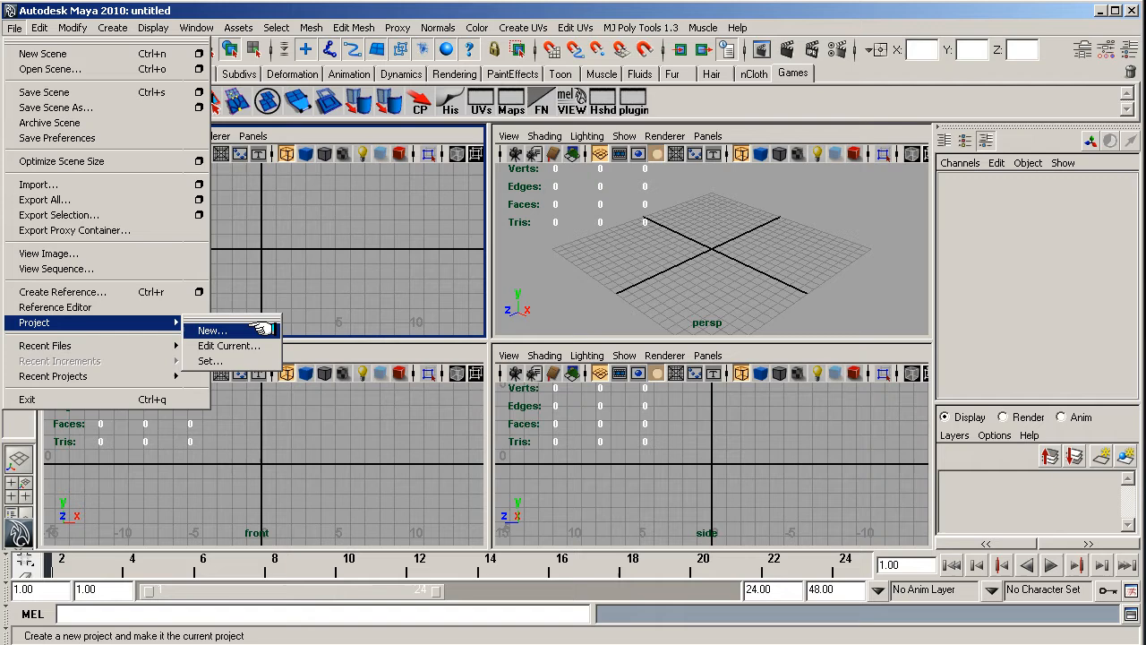
- Create a new Maya project named Beretta9mm_project2 with default folder locations
left_click(211, 330)
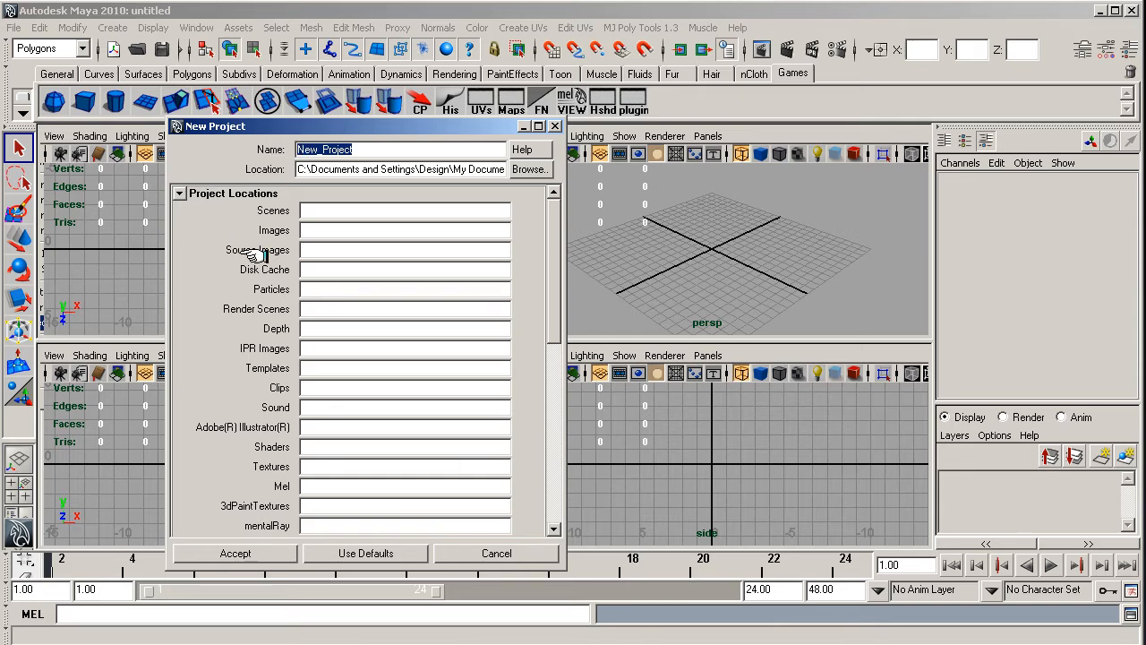
type("Beretta")
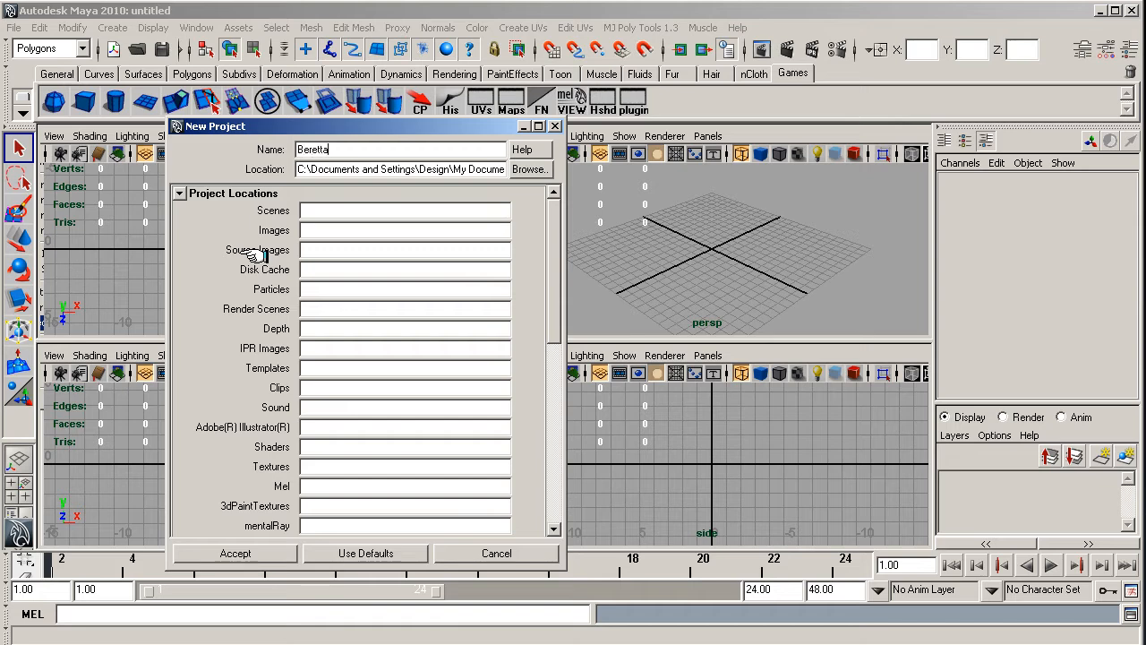
type("9mm_pr")
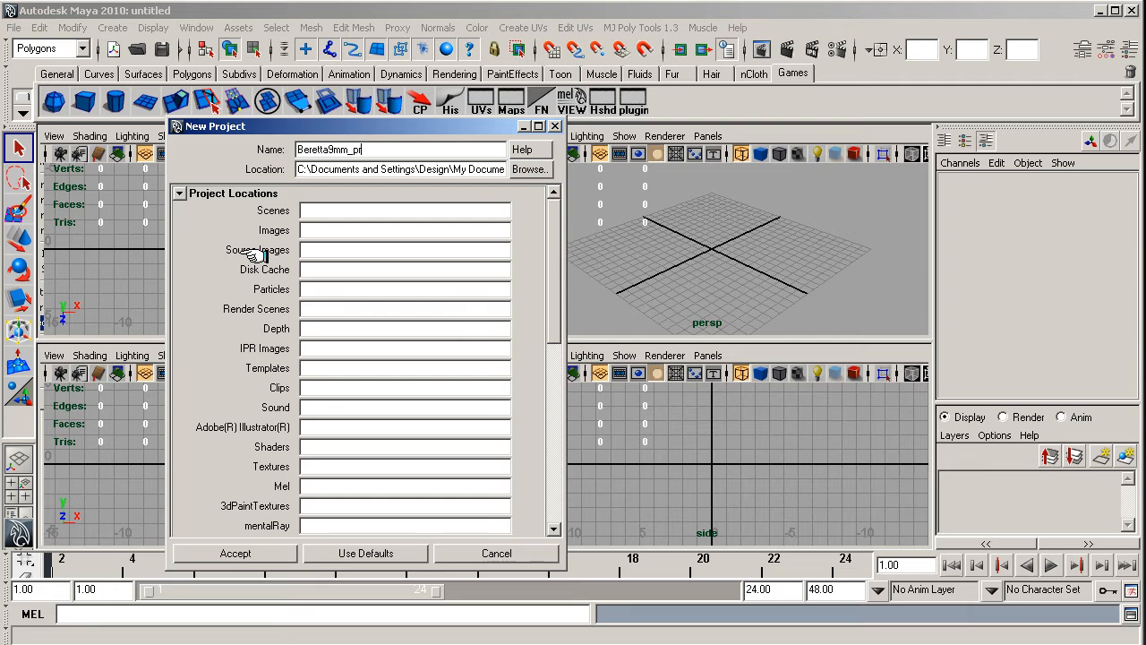
type("oject2")
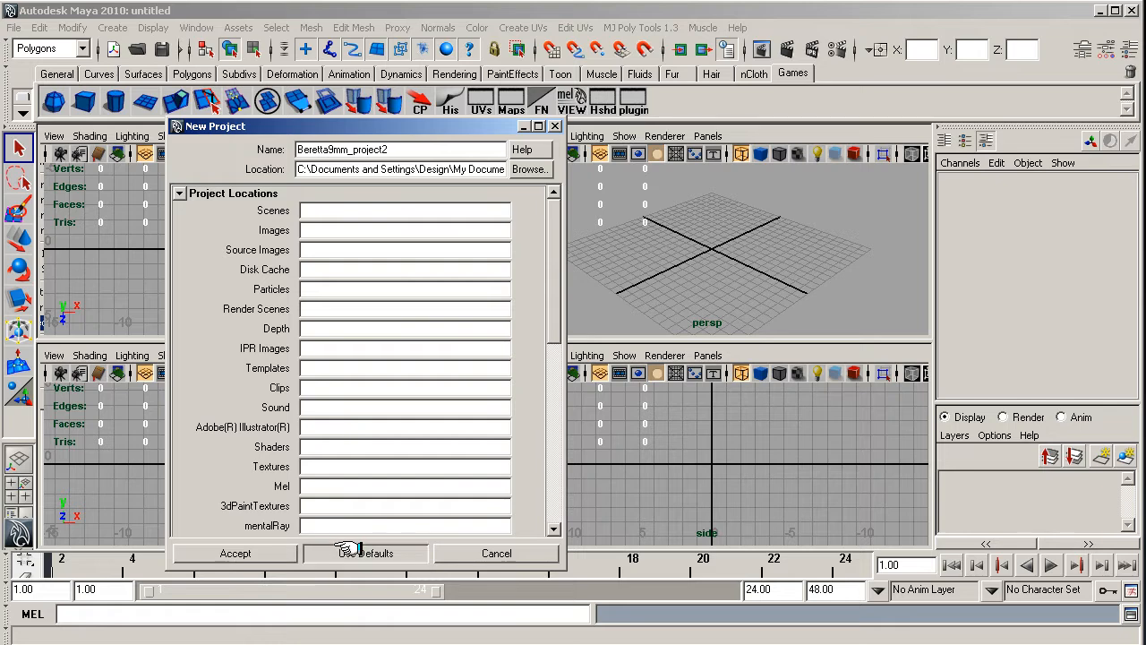
left_click(365, 551)
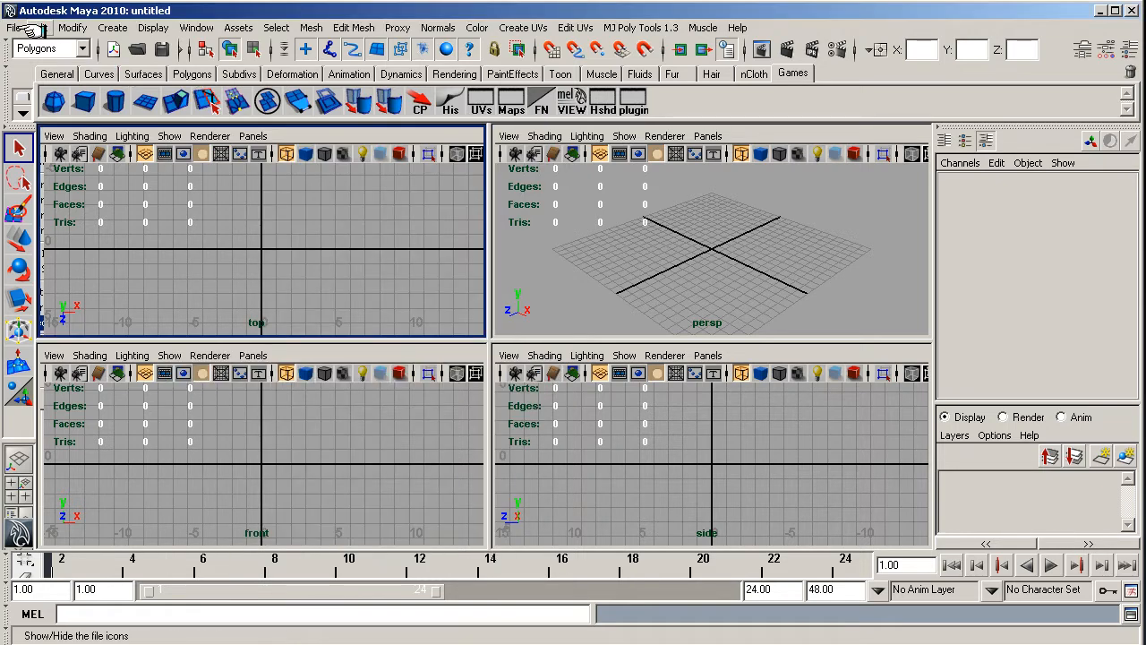
left_click(14, 28)
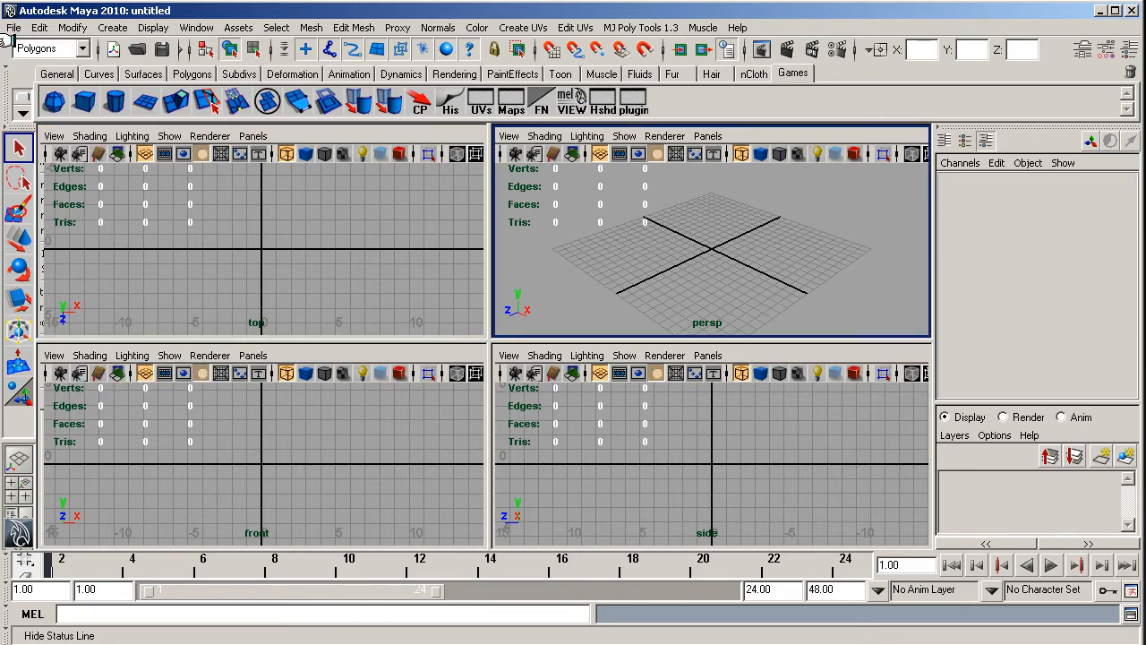
left_click(14, 27)
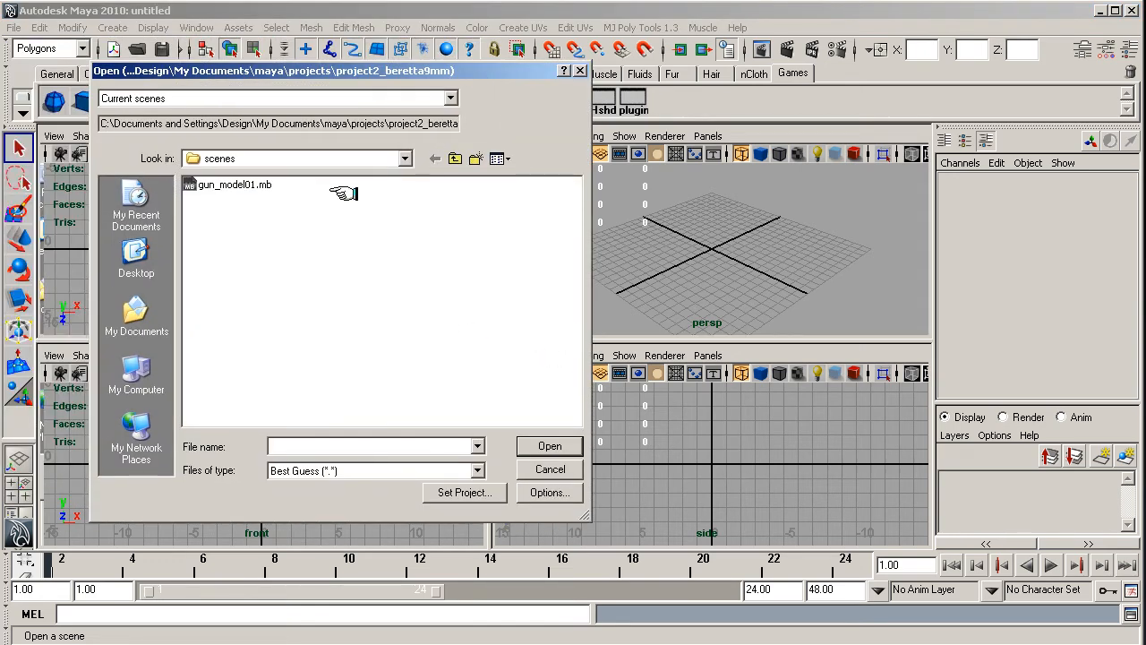
mouse_move(231, 190)
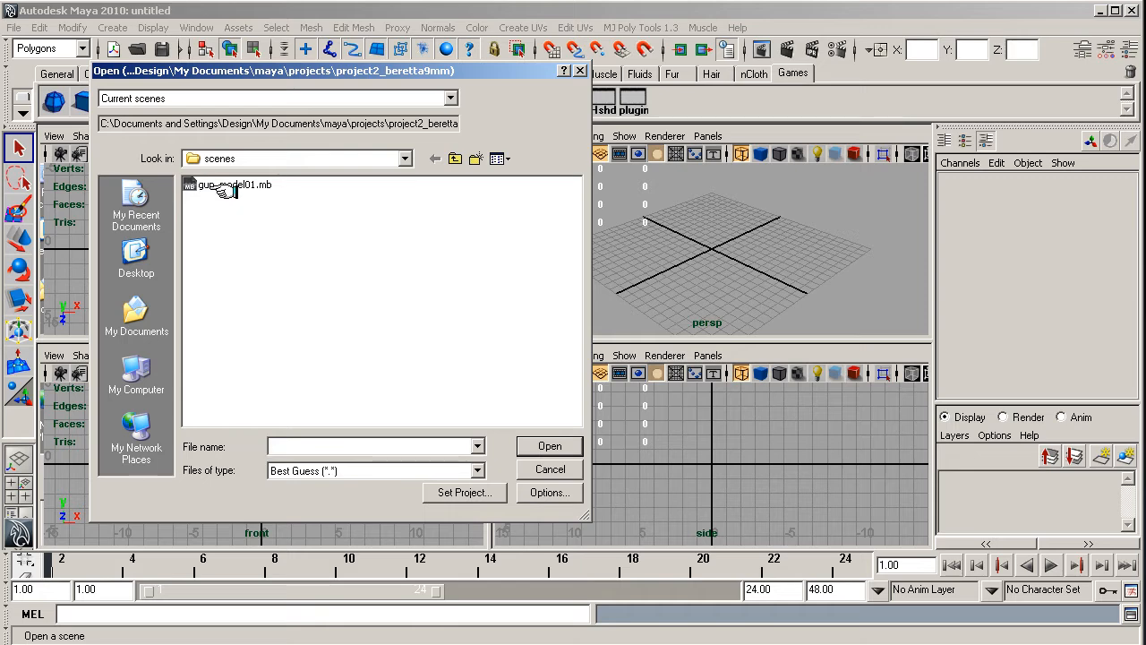
mouse_move(237, 184)
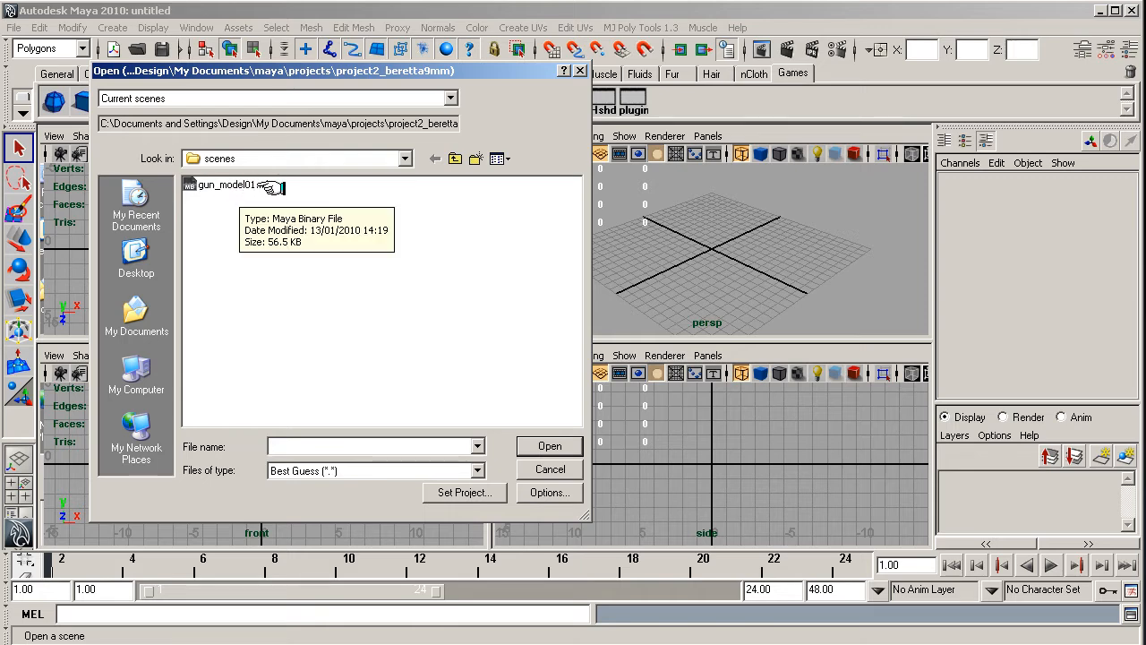
left_click(548, 469)
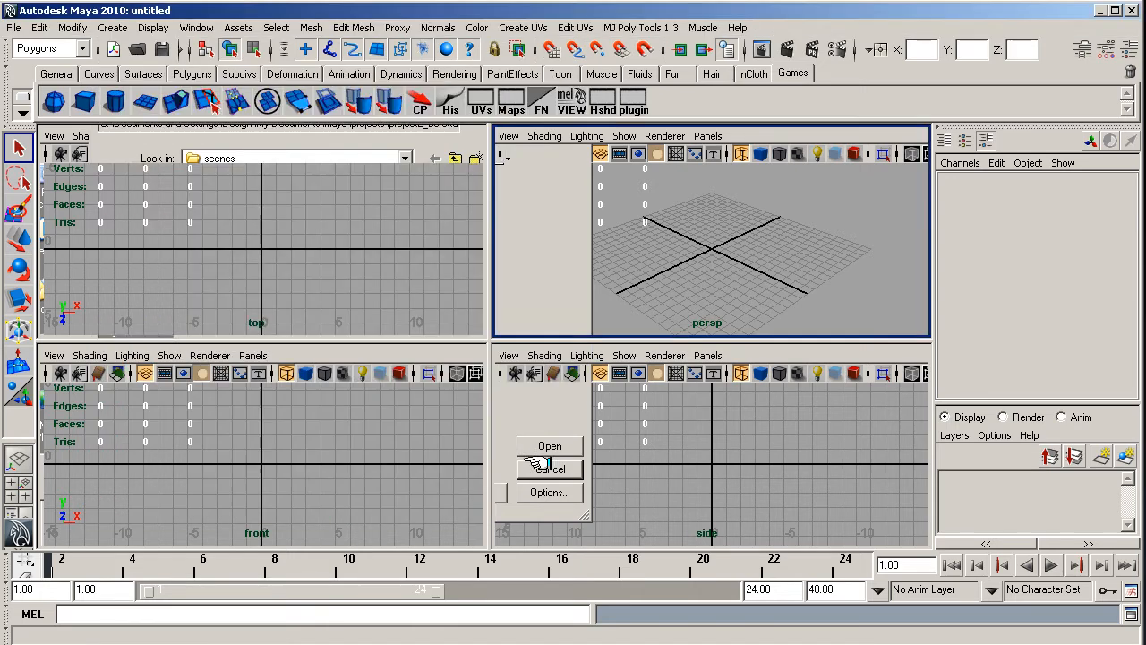
left_click(549, 469)
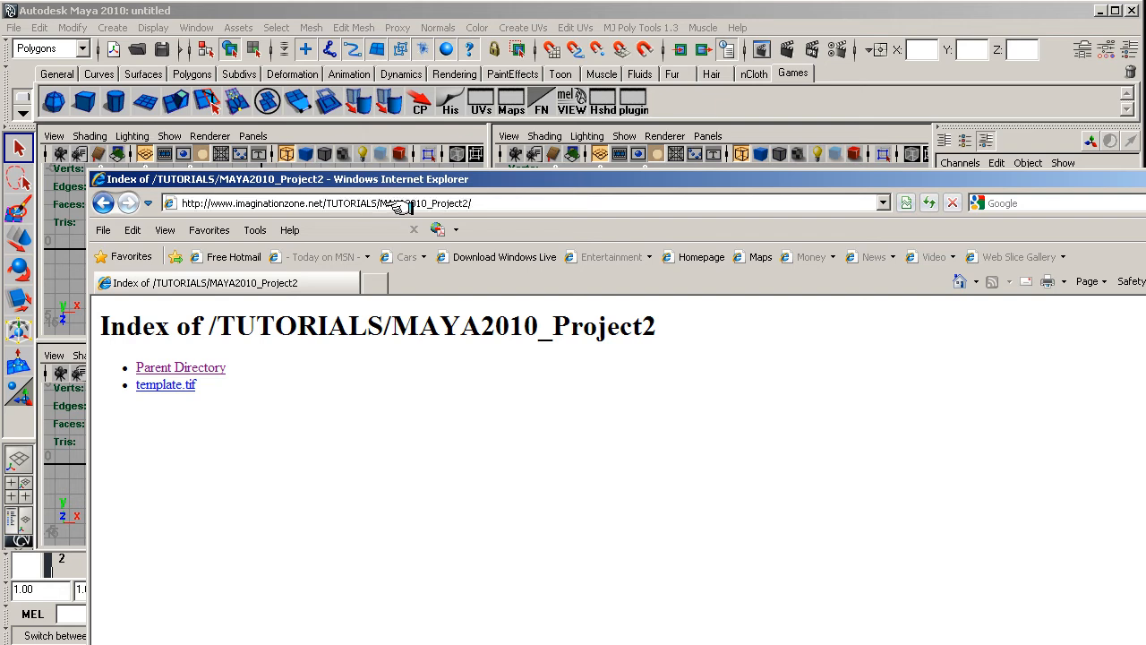
mouse_move(416, 204)
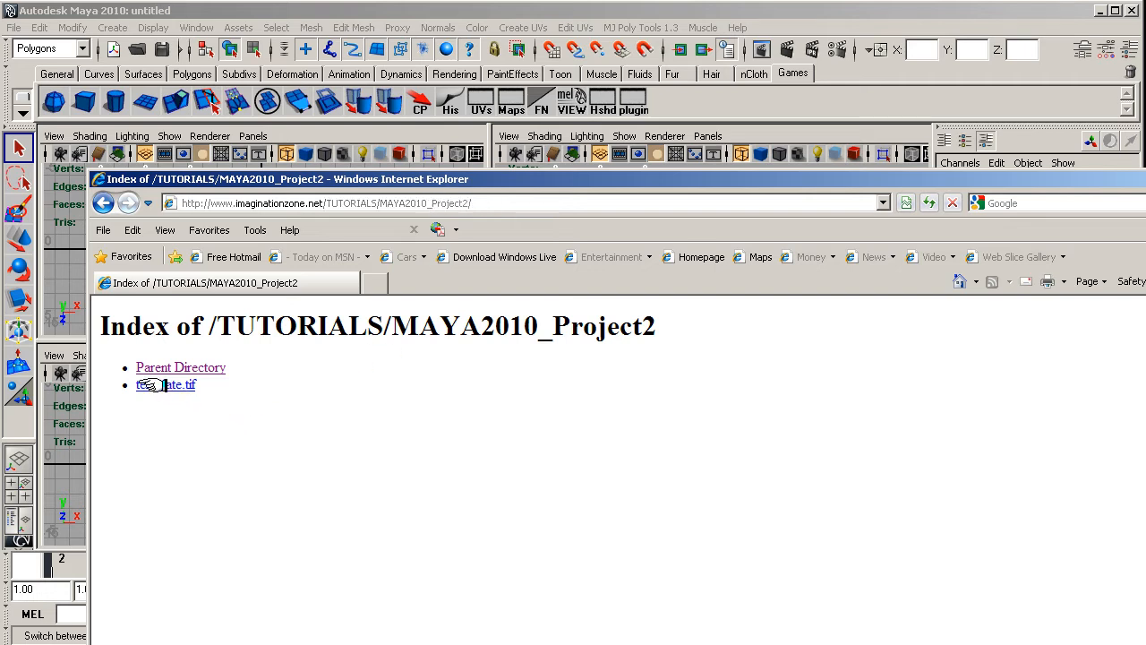
- Bring up the right-click menu on template.tif to save it with Save Target As
right_click(164, 383)
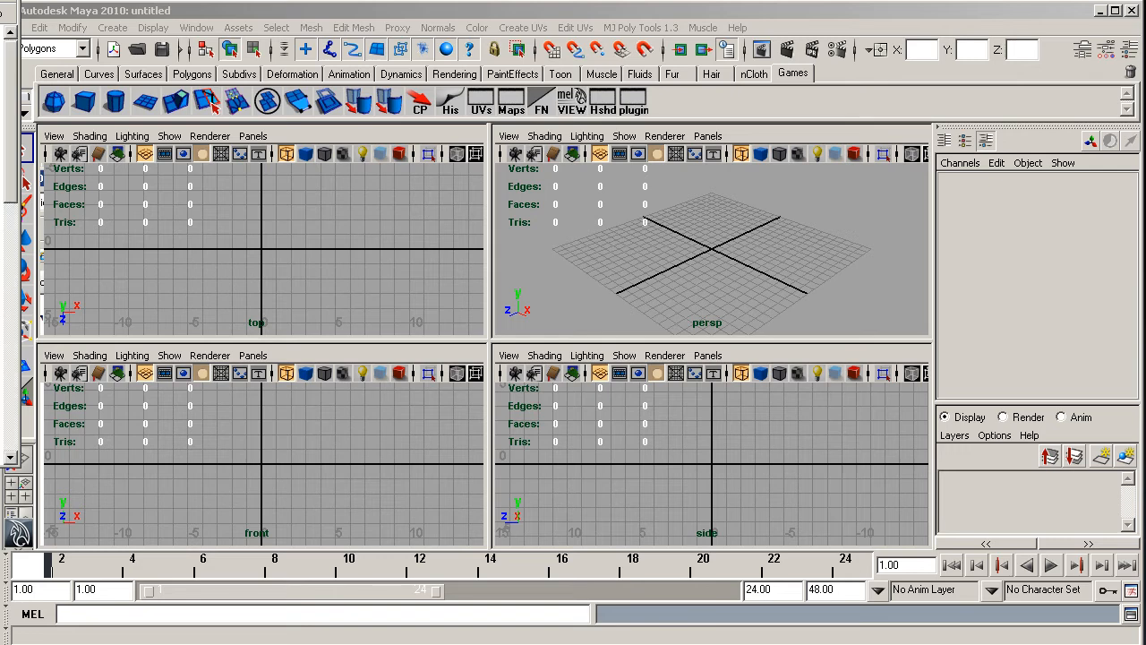
mouse_move(9, 284)
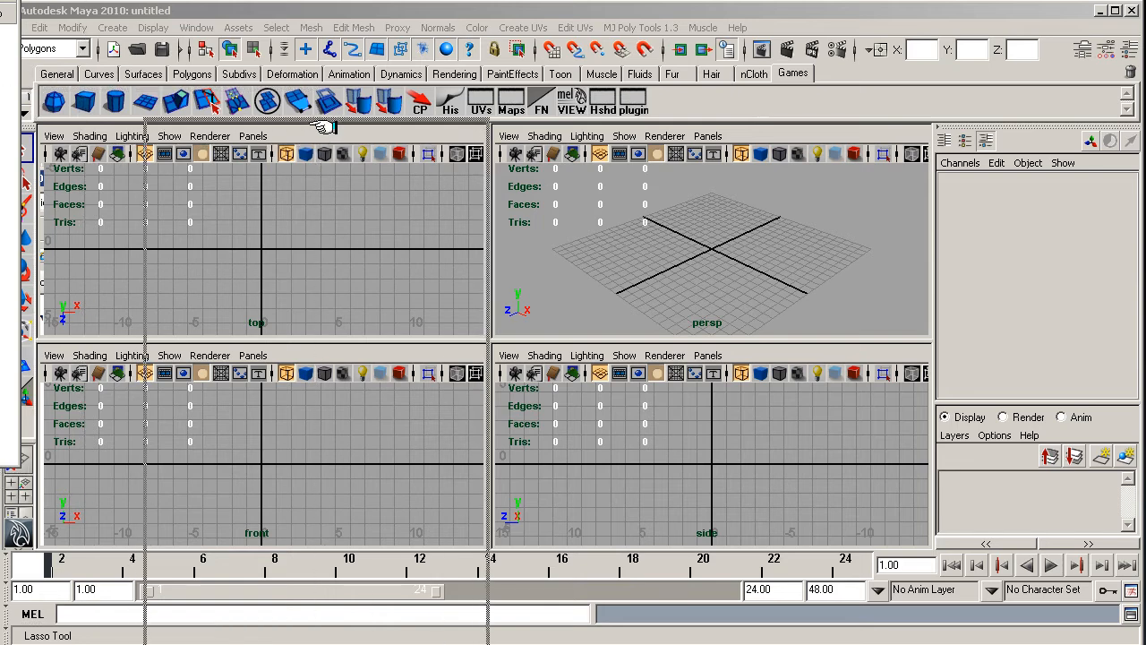
left_click(194, 150)
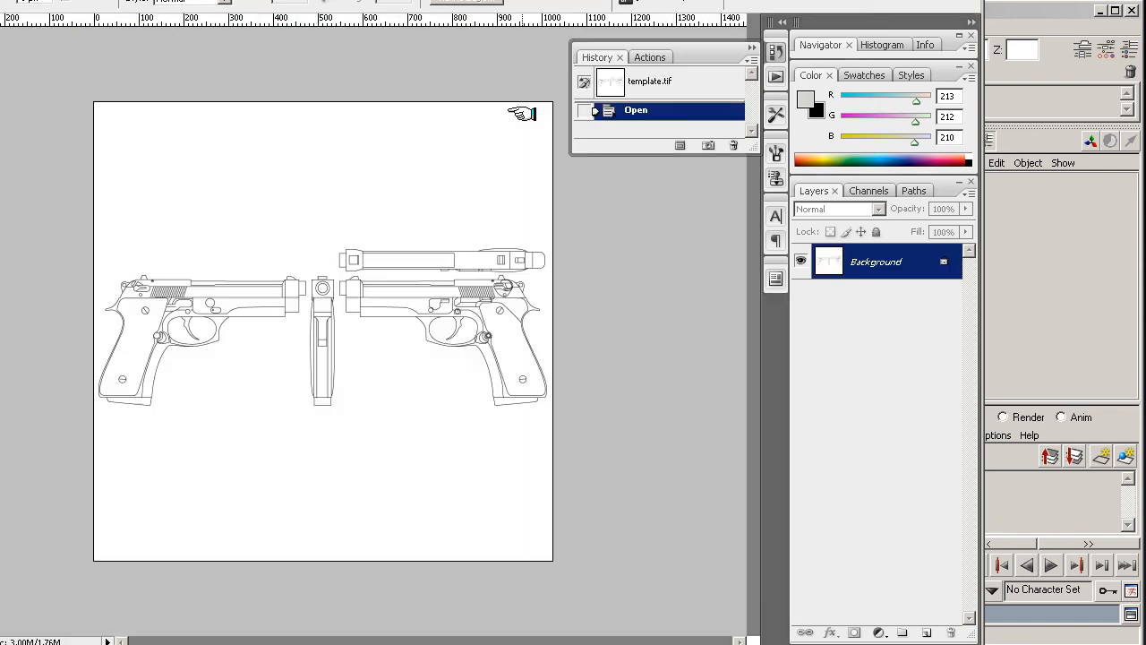
mouse_move(326, 322)
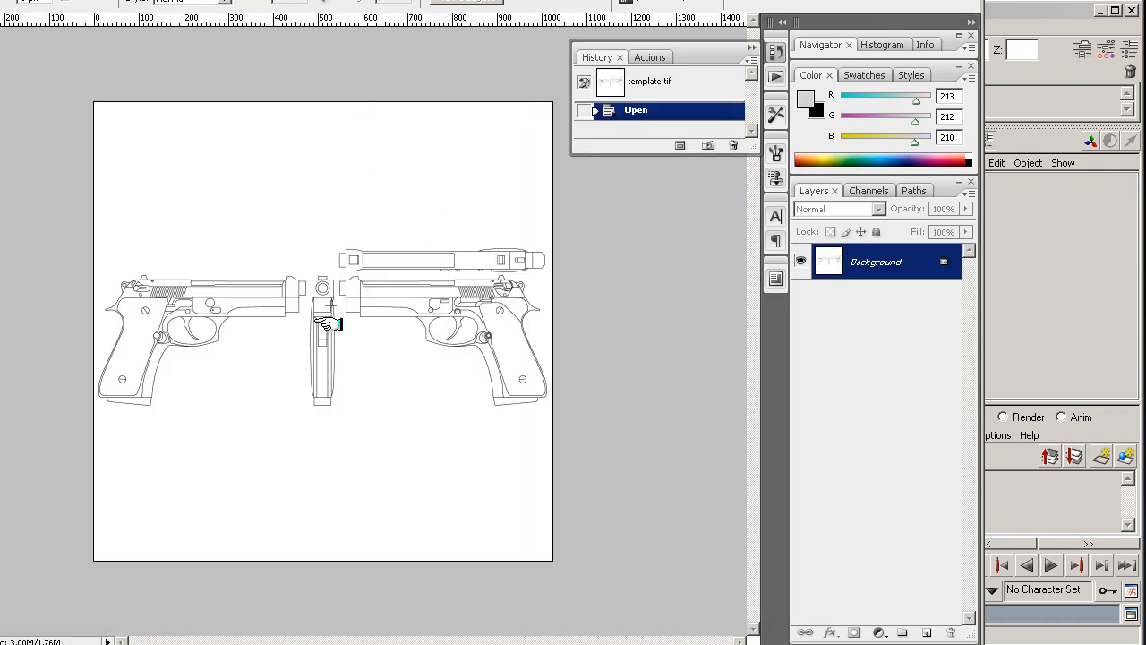
mouse_move(330, 344)
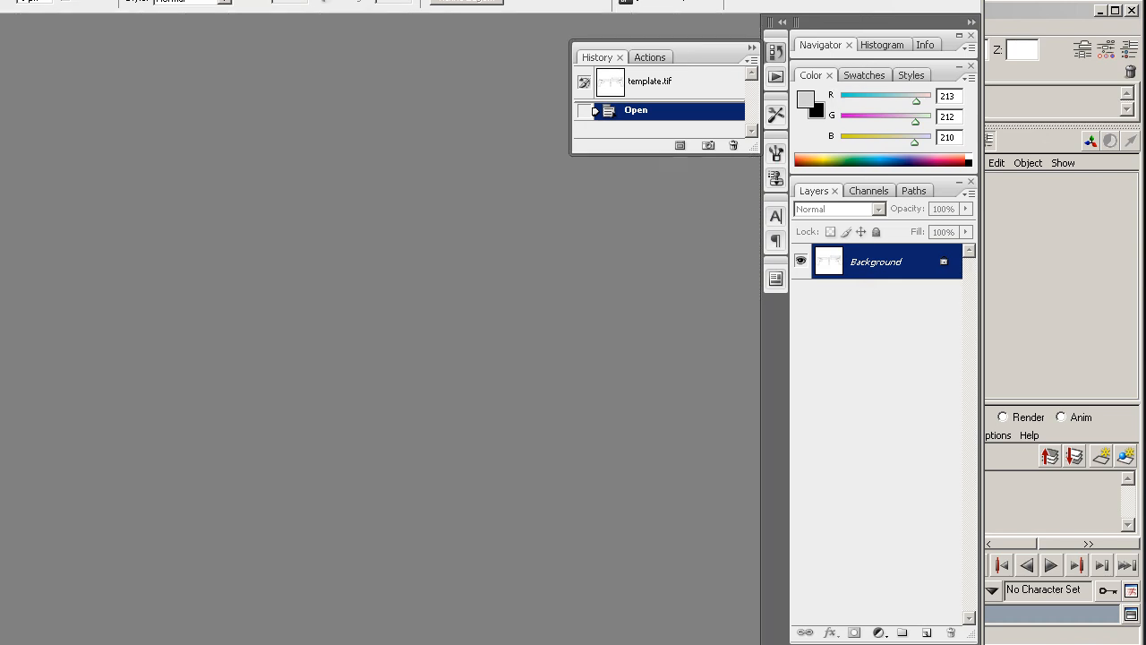
mouse_move(136, 227)
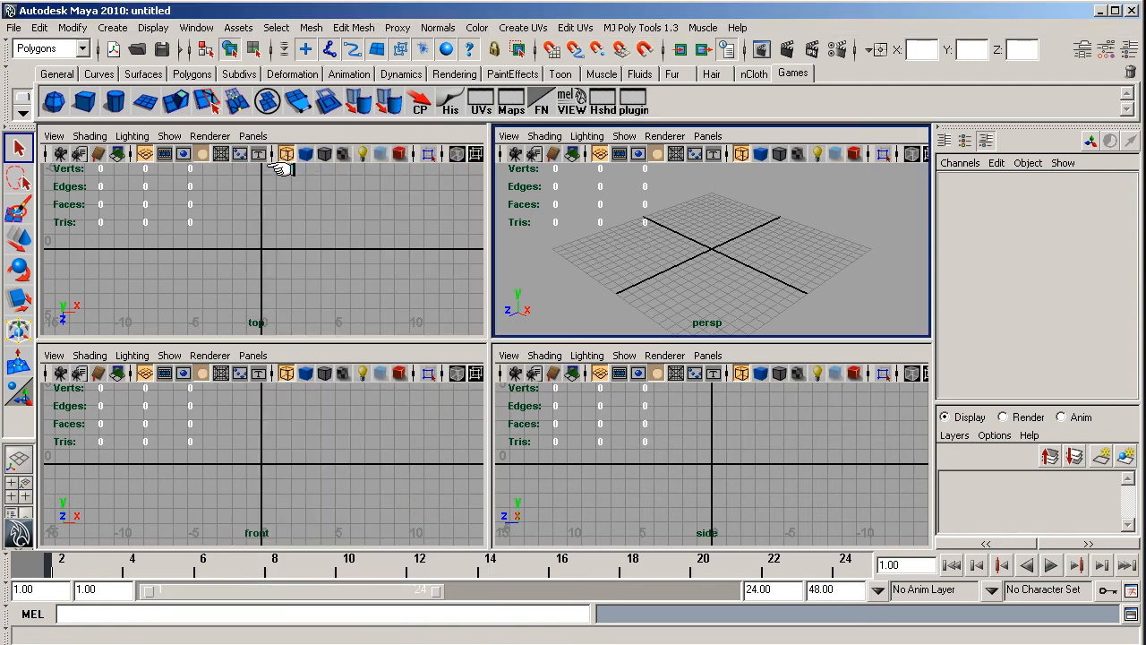
mouse_move(275, 245)
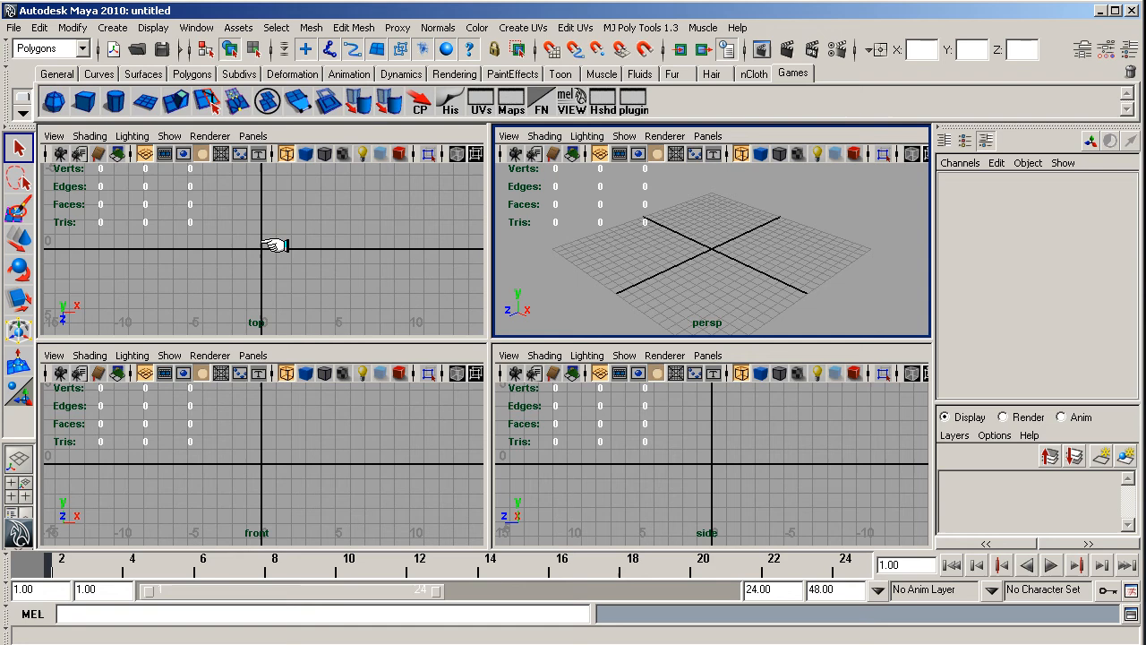
mouse_move(296, 241)
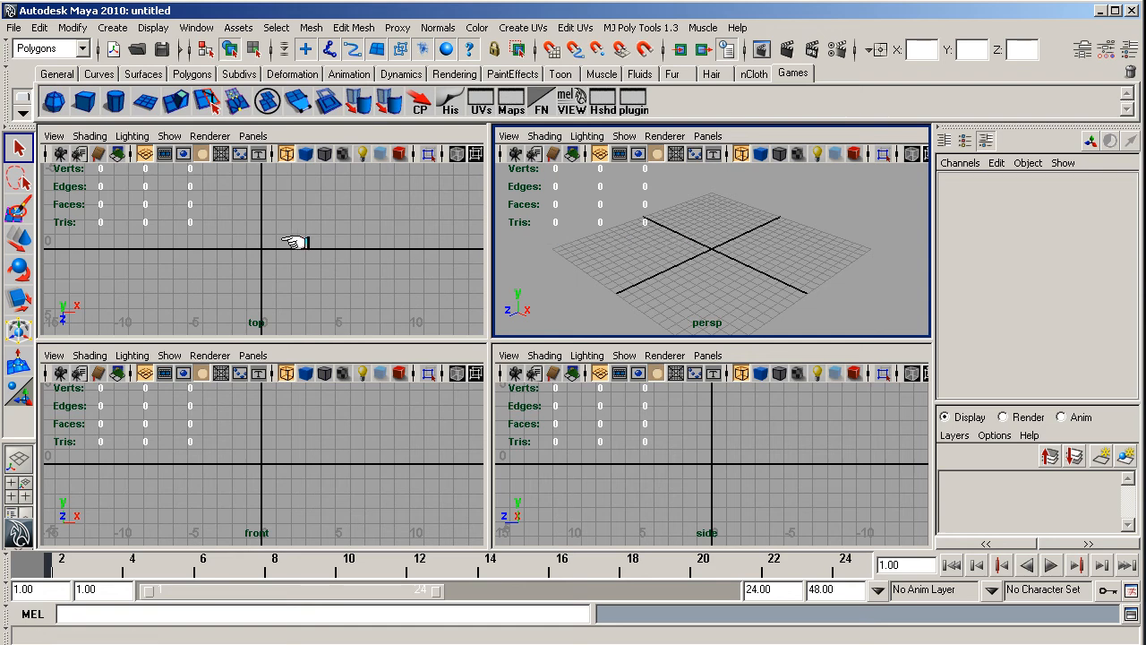
mouse_move(260, 247)
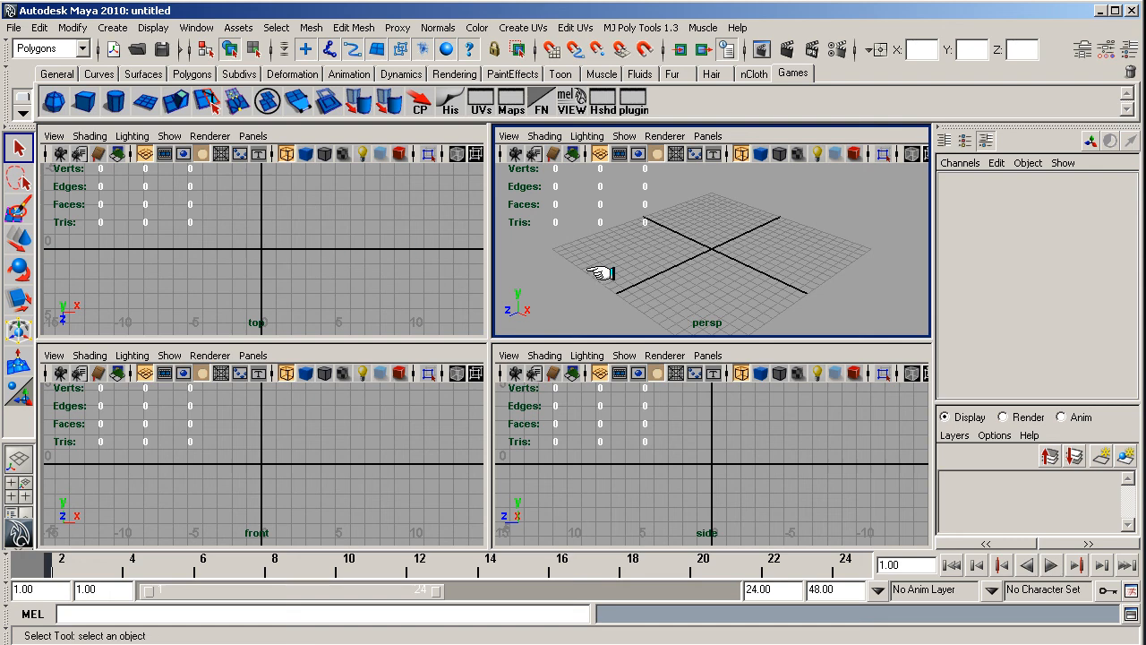
mouse_move(551, 338)
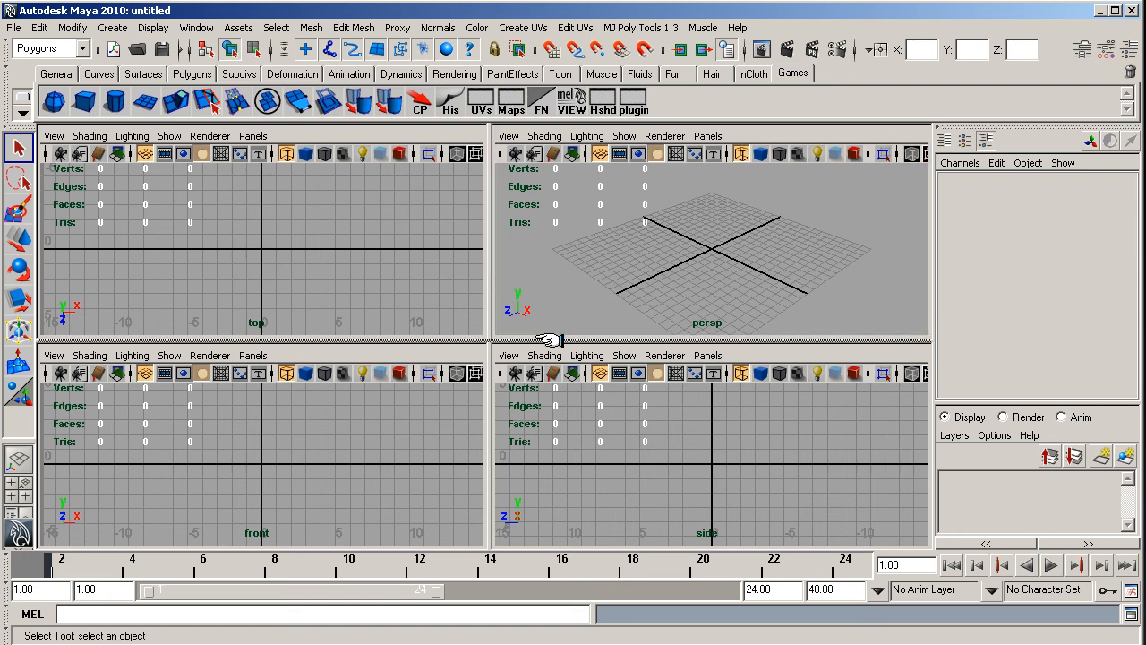
left_click(708, 268)
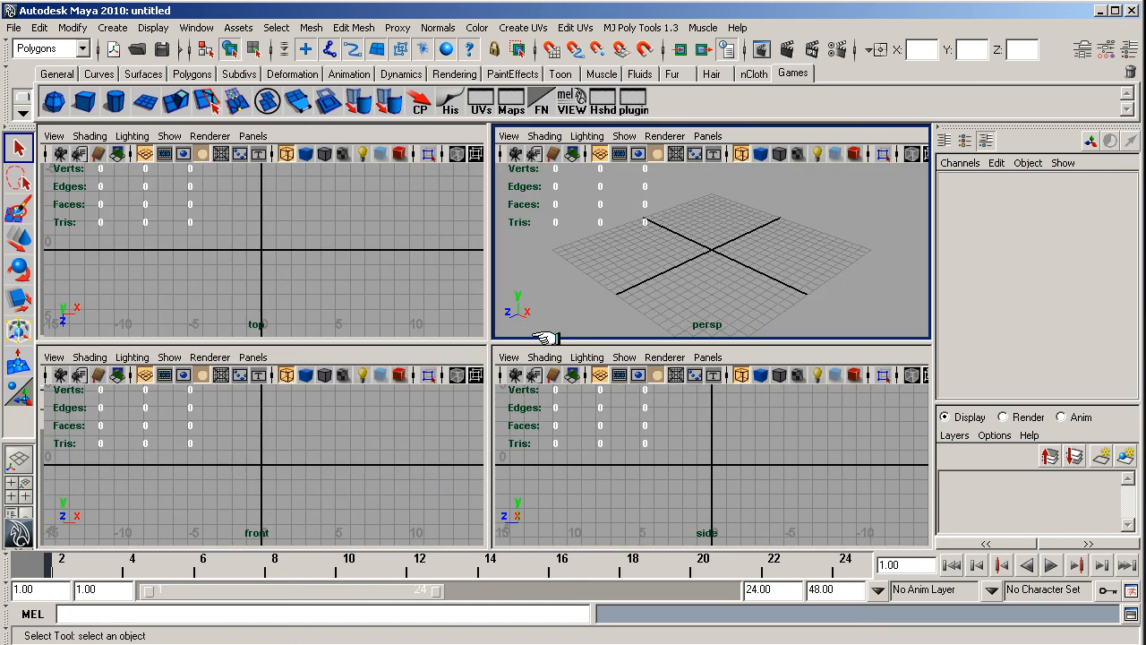
mouse_move(251, 251)
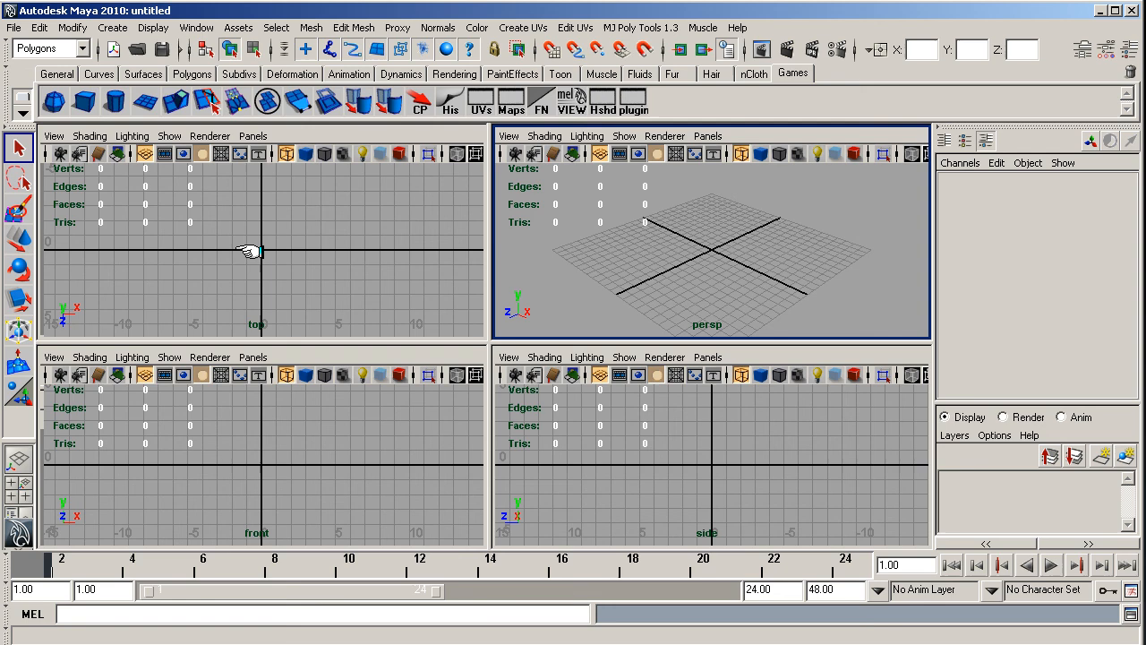
mouse_move(276, 243)
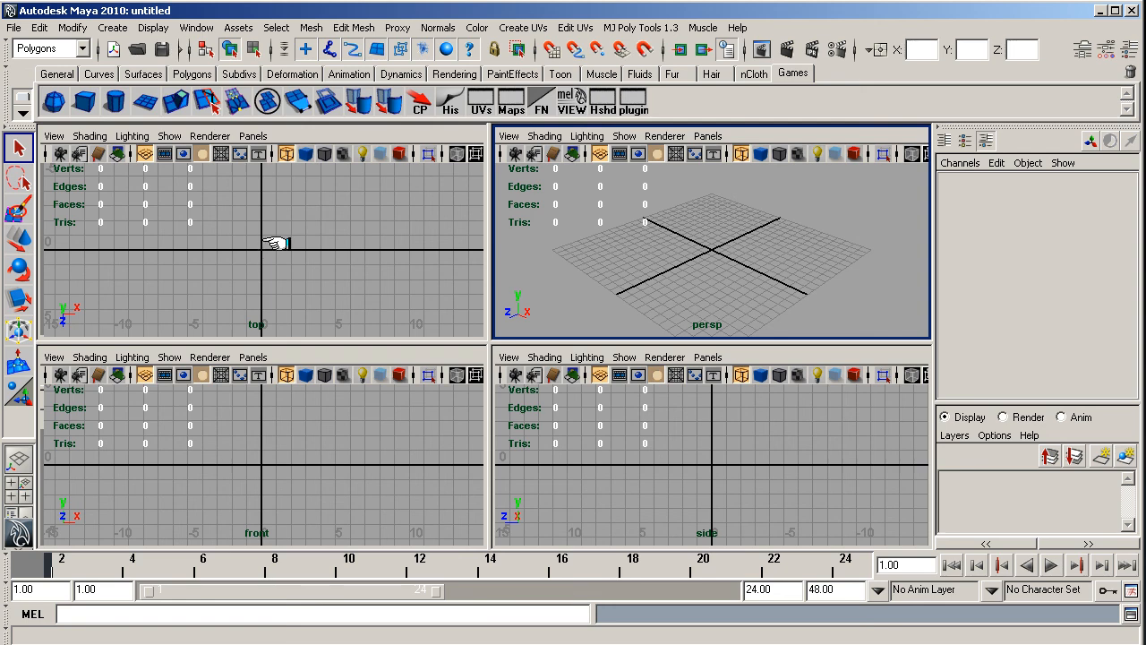